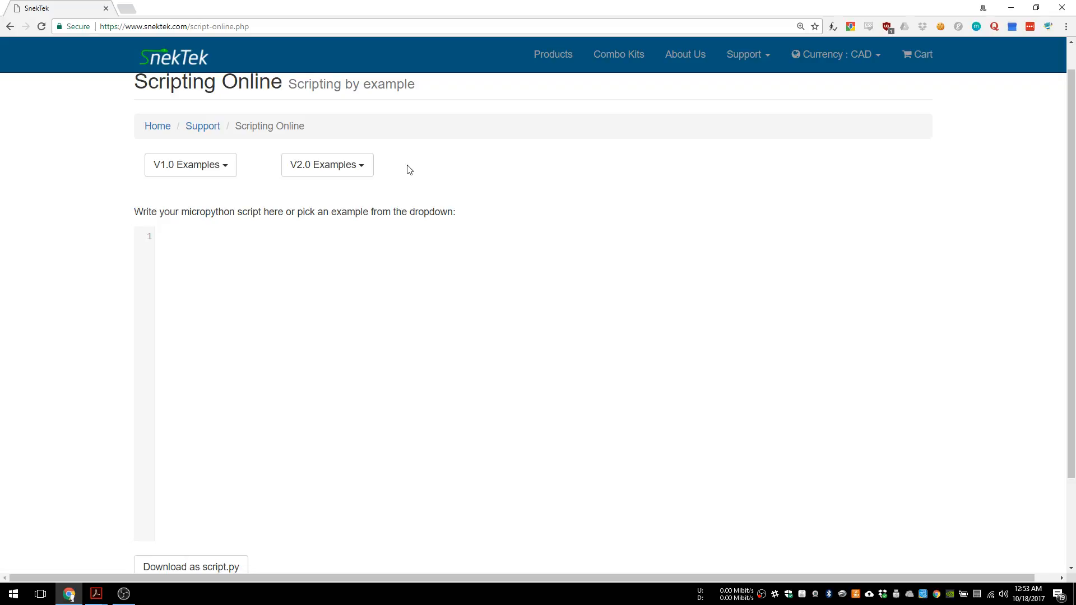
- Load the 'Getting started with relay' script from the V2.0 Examples list
left_click(326, 164)
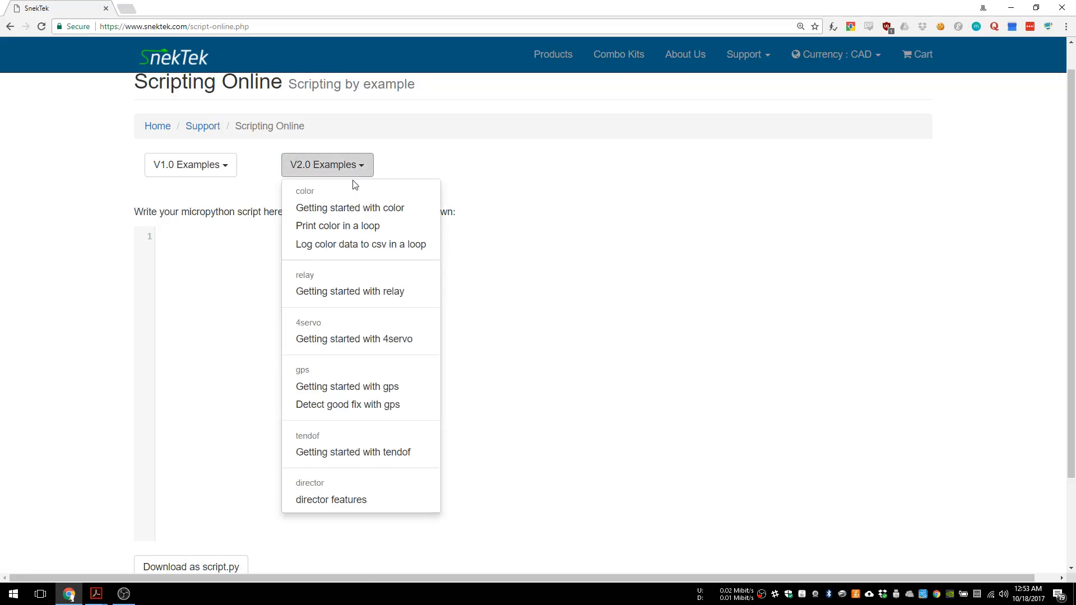
mouse_move(350, 291)
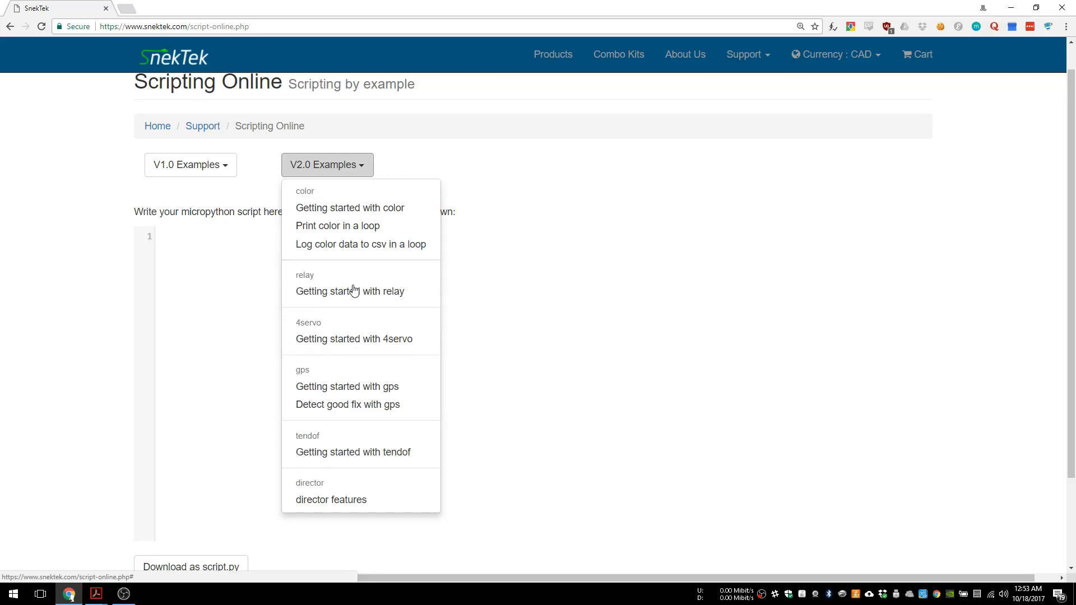
left_click(349, 292)
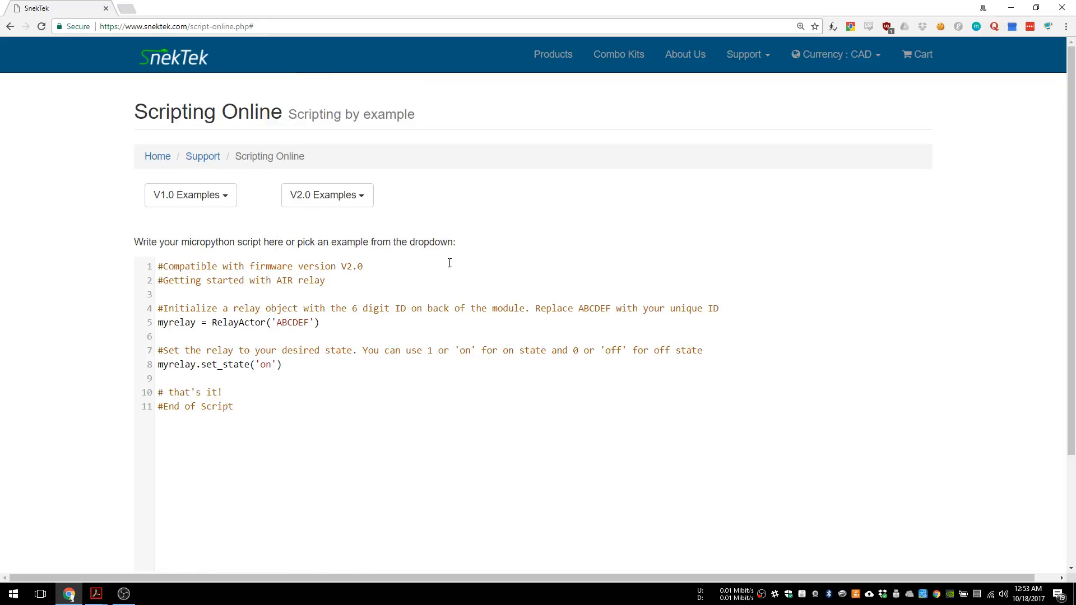
scroll("down", 3)
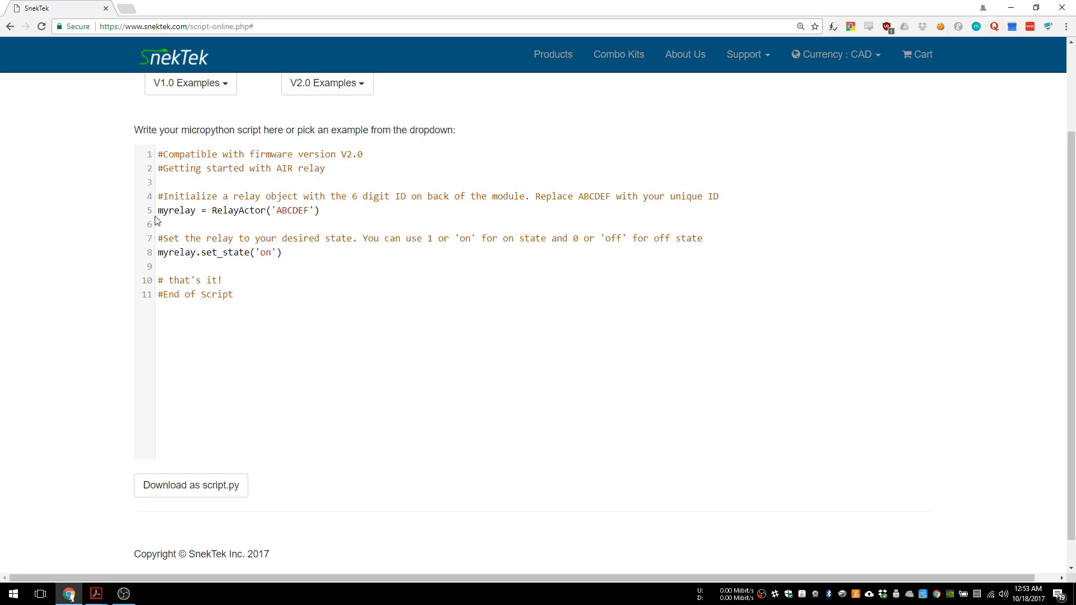
mouse_move(195, 259)
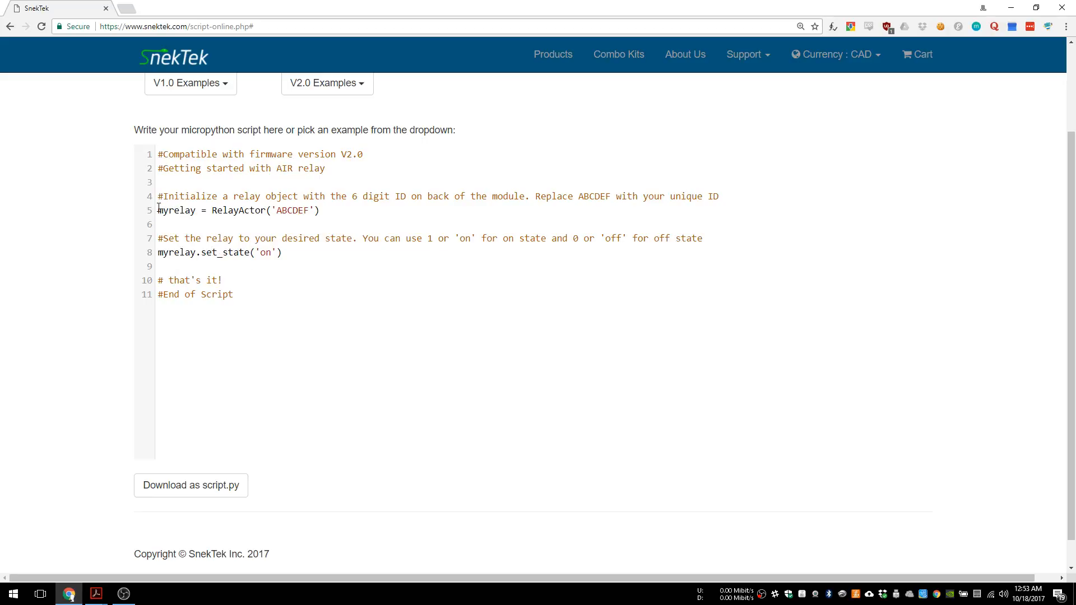
- Select the whole relay example script and copy it to the clipboard
left_click_drag(158, 196, 320, 210)
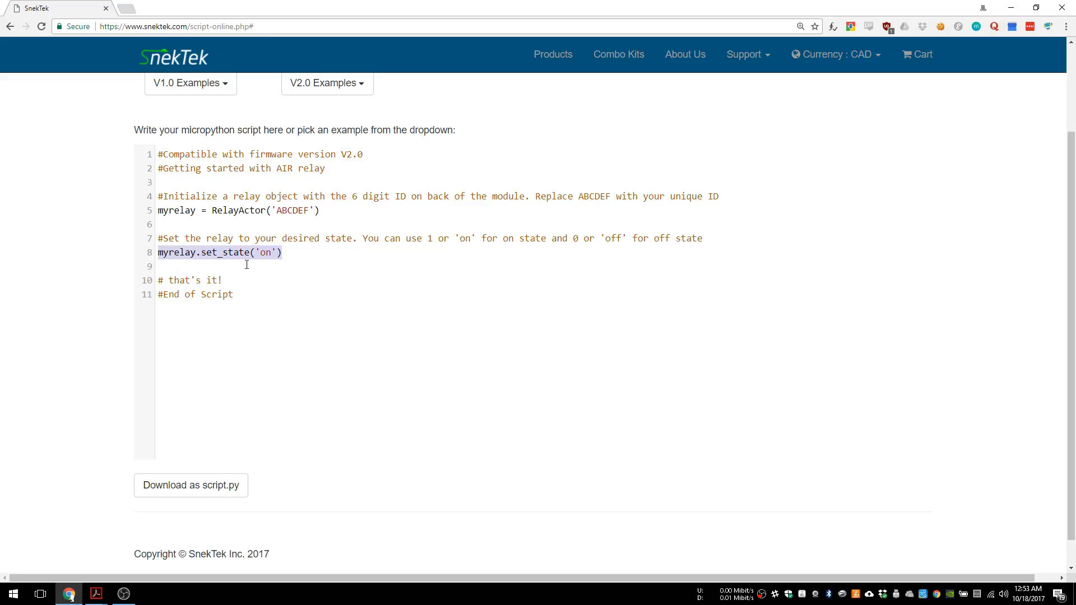
left_click(283, 252)
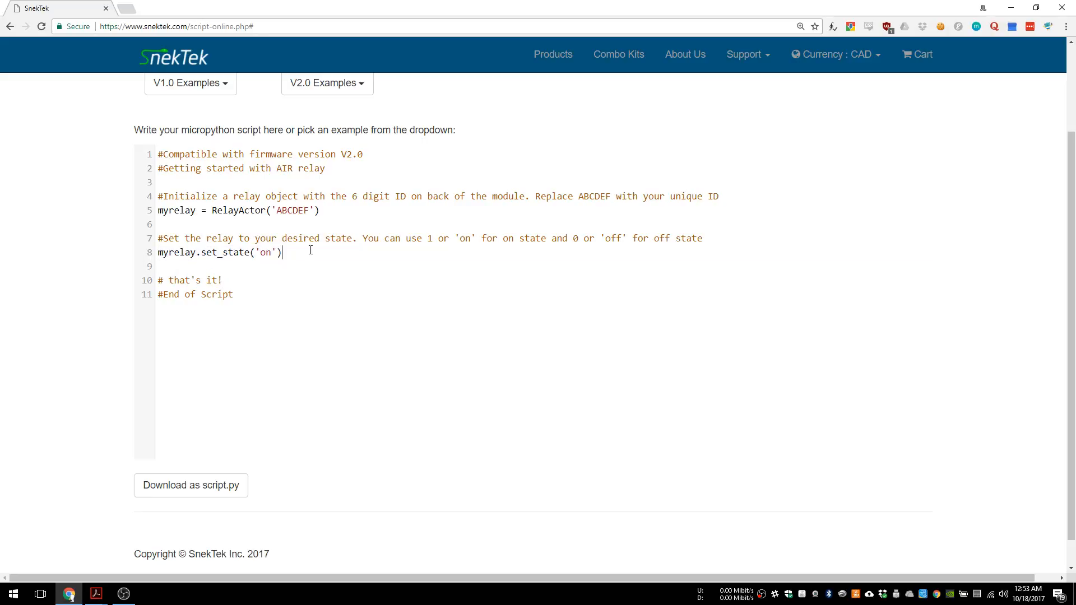
key("ctrl+a")
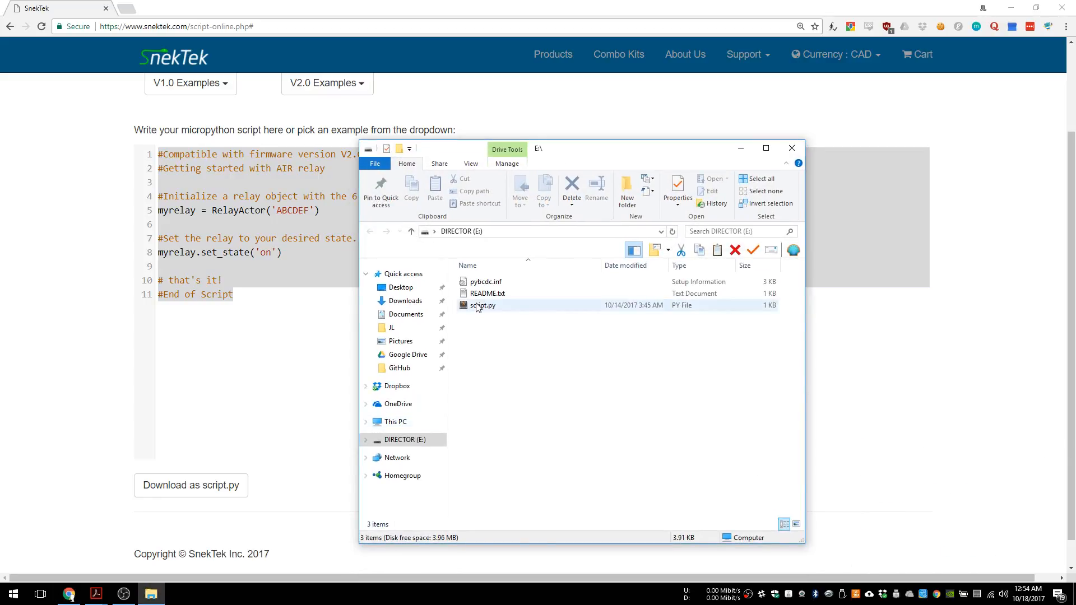
- Open script.py from DIRECTOR (E:) and overwrite its contents with the copied relay example
double_click(482, 304)
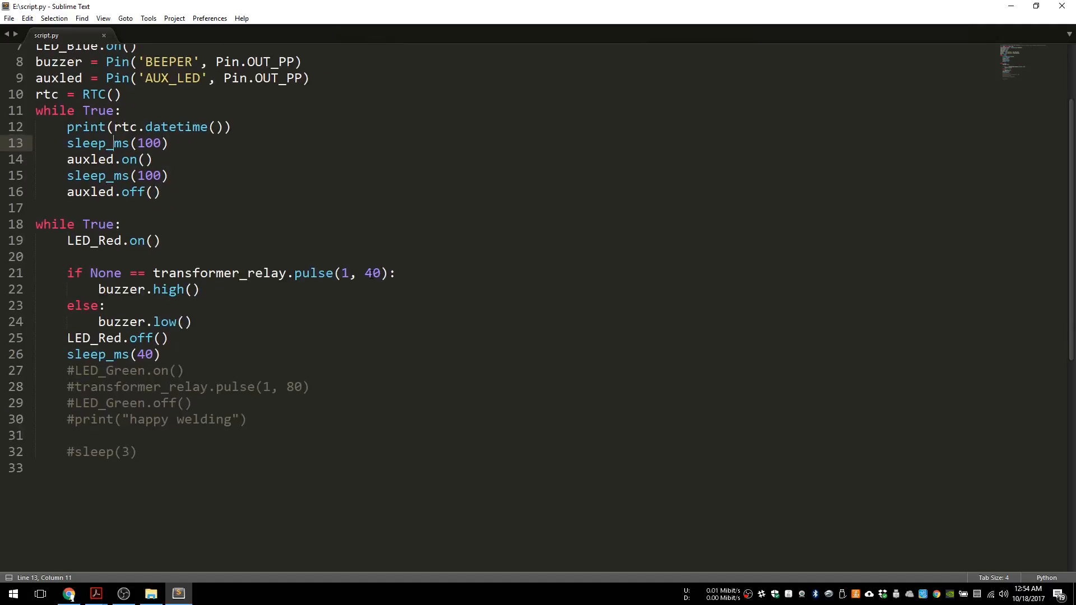
key("ctrl+a")
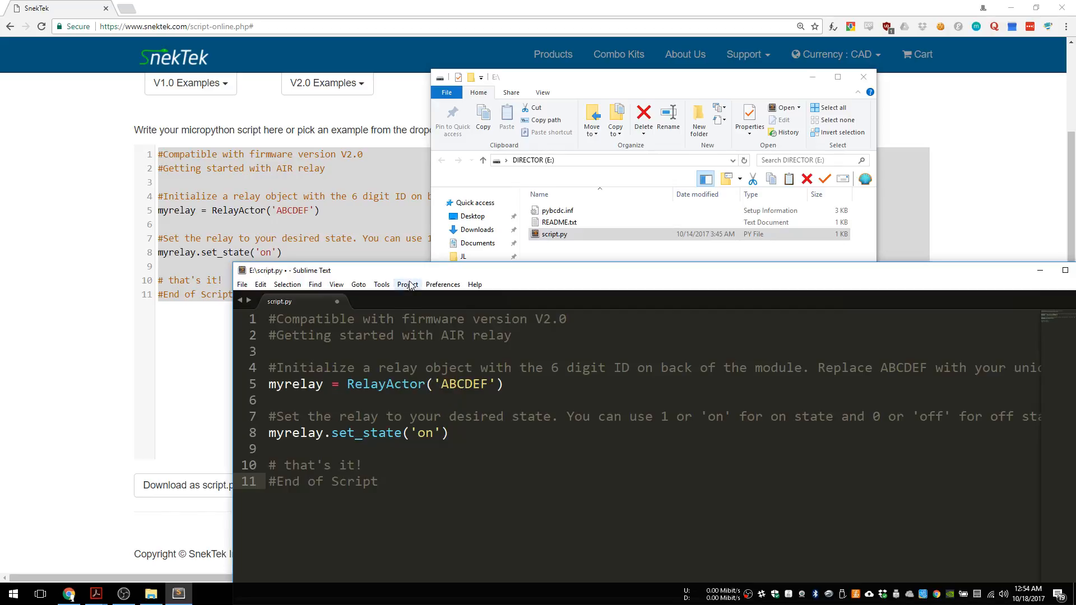
left_click_drag(288, 270, 103, 147)
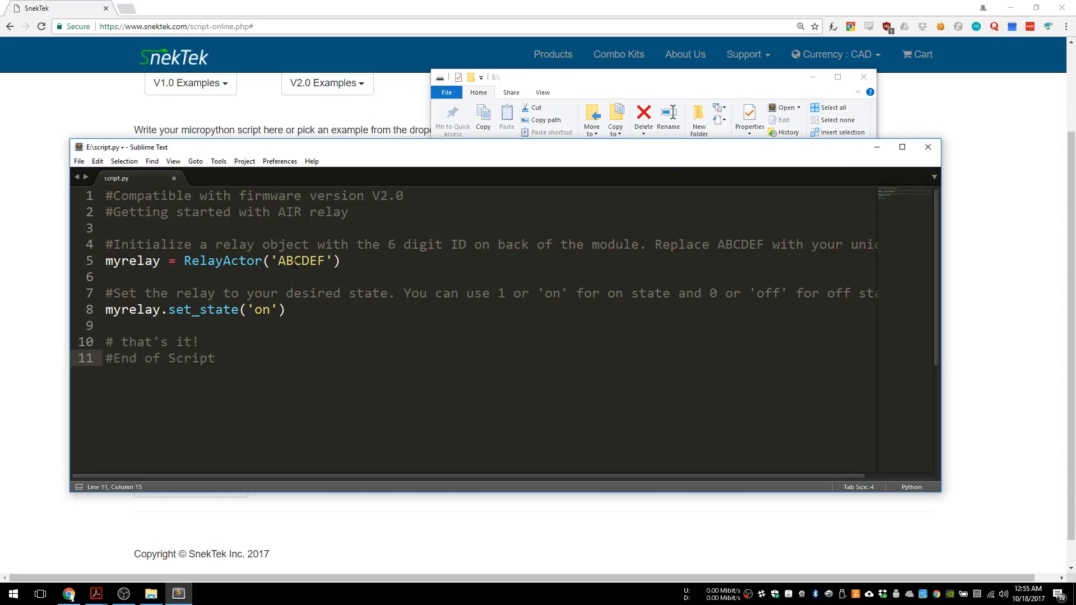
left_click(461, 141)
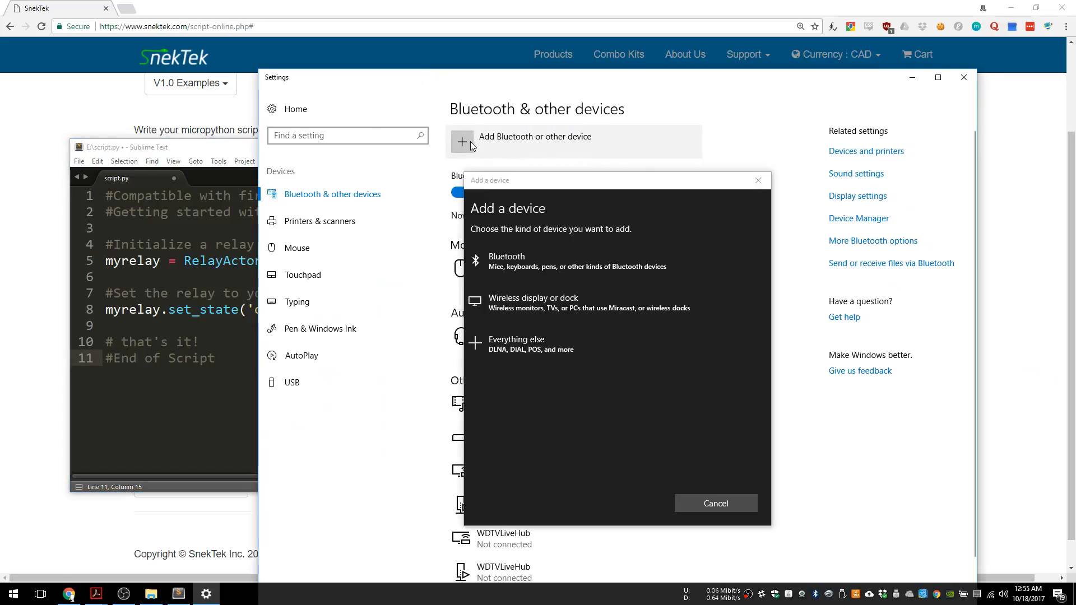
left_click(506, 261)
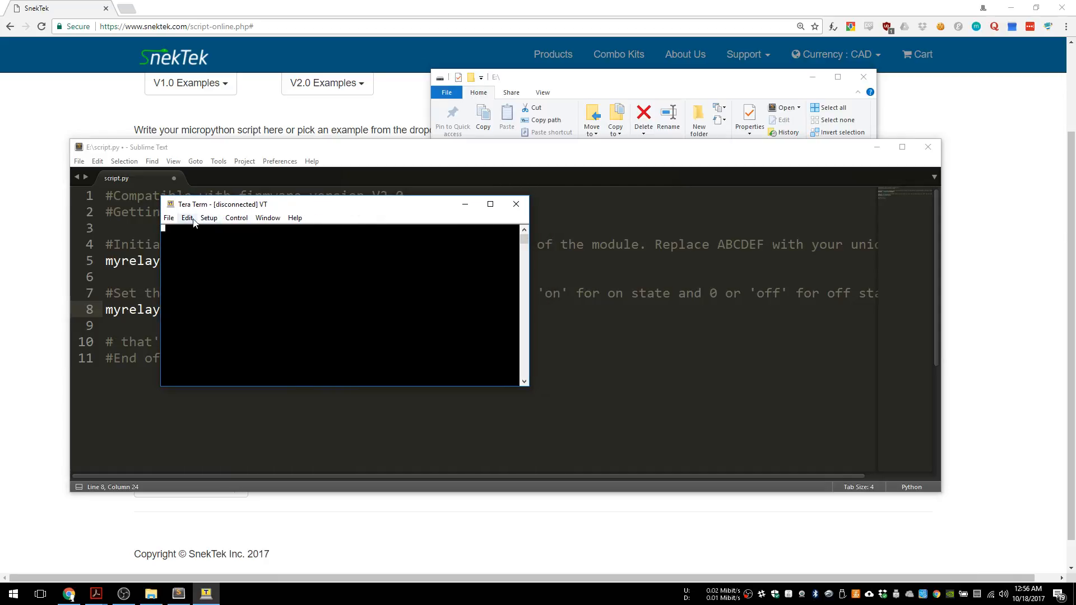
mouse_move(295, 218)
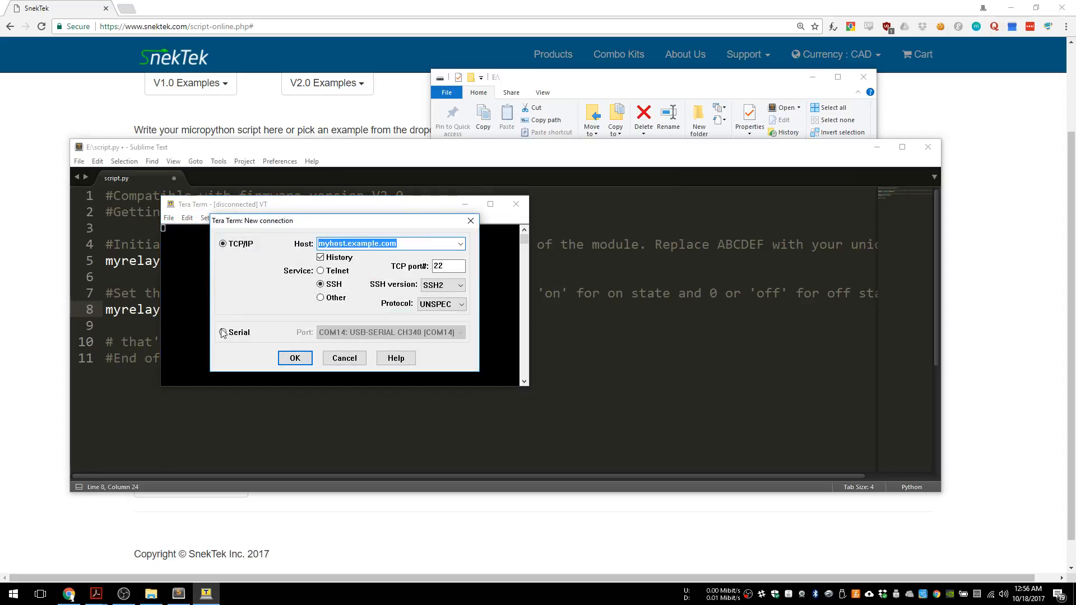
- Connect Tera Term over Serial to COM16: USB Serial Device, reaching the >>> prompt
left_click(222, 331)
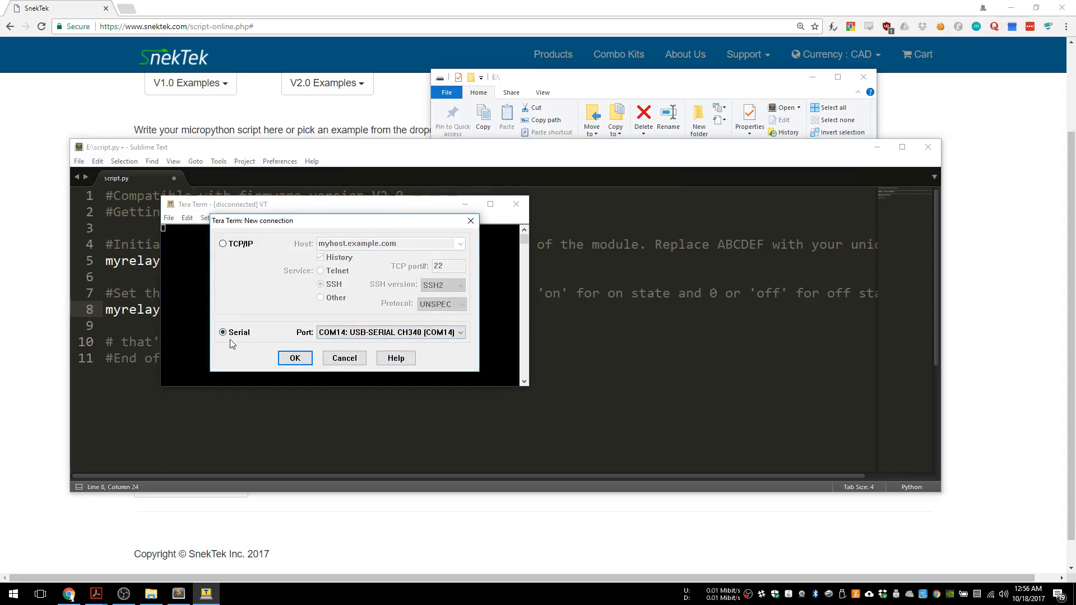
left_click(459, 332)
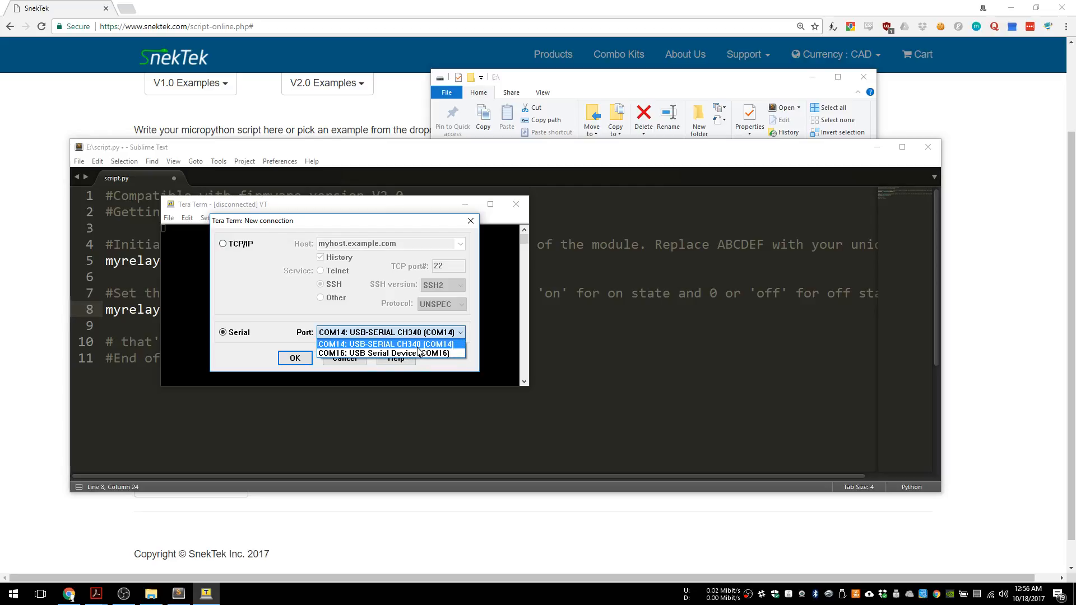
left_click(389, 353)
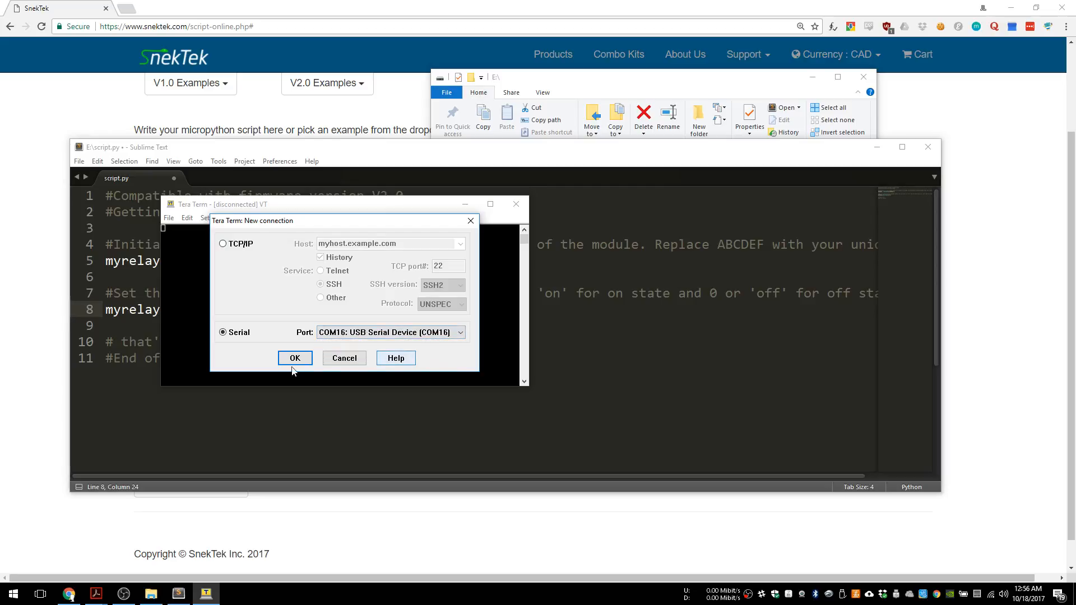
left_click(294, 358)
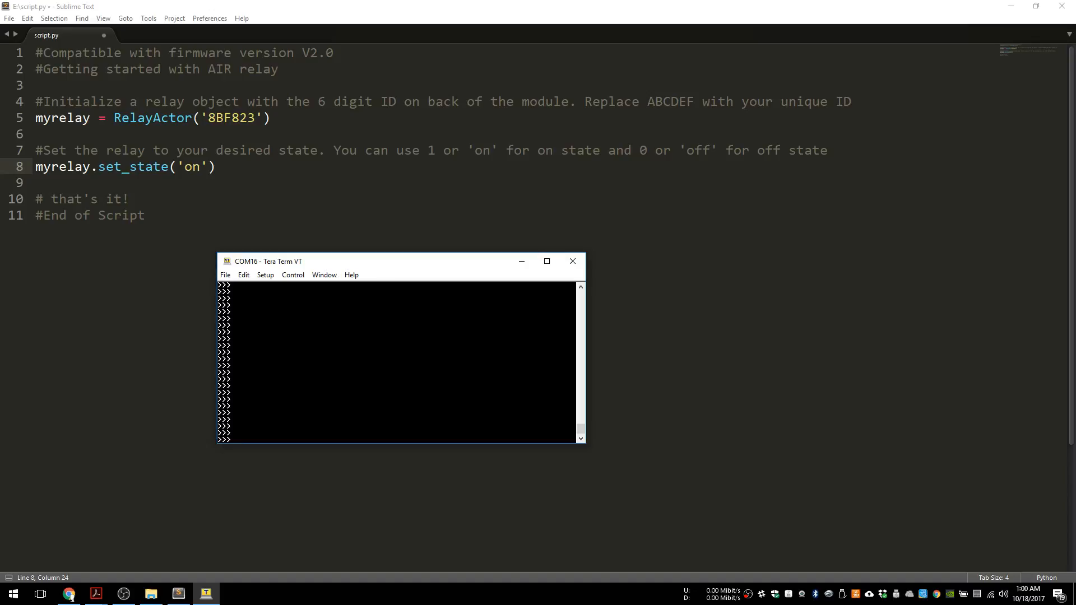
- Run dir() at the prompt, apply the chosen terminal font and nudge the window up
type("dir(")
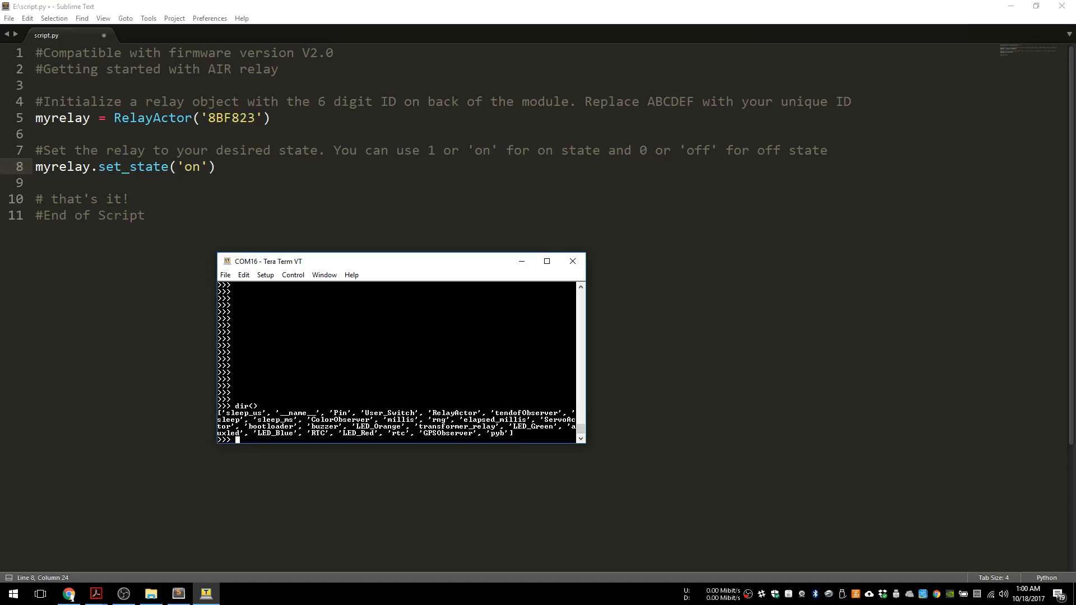
double_click(384, 412)
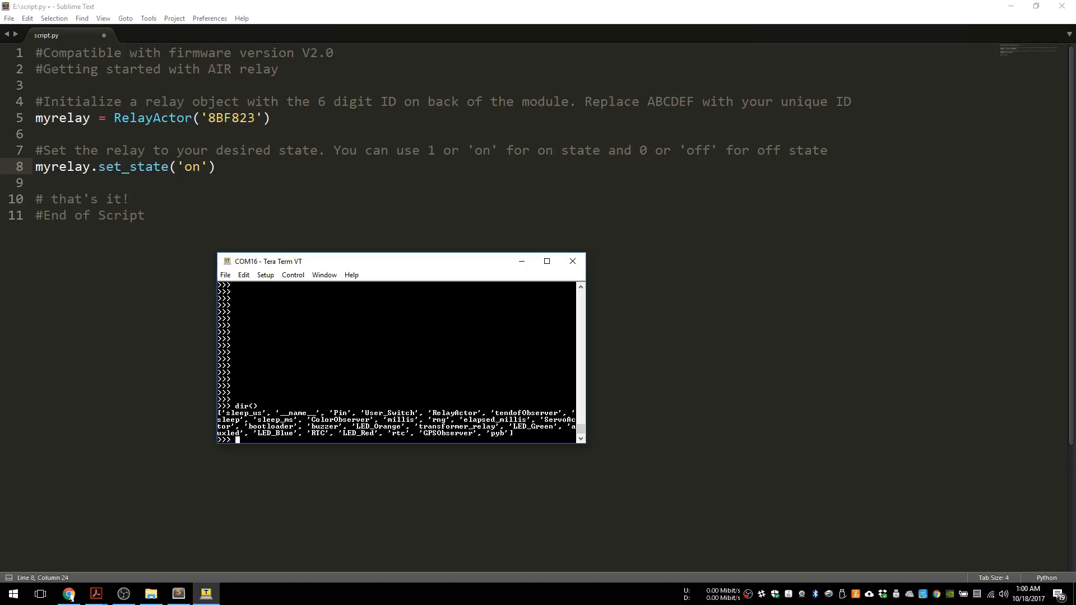
type("User")
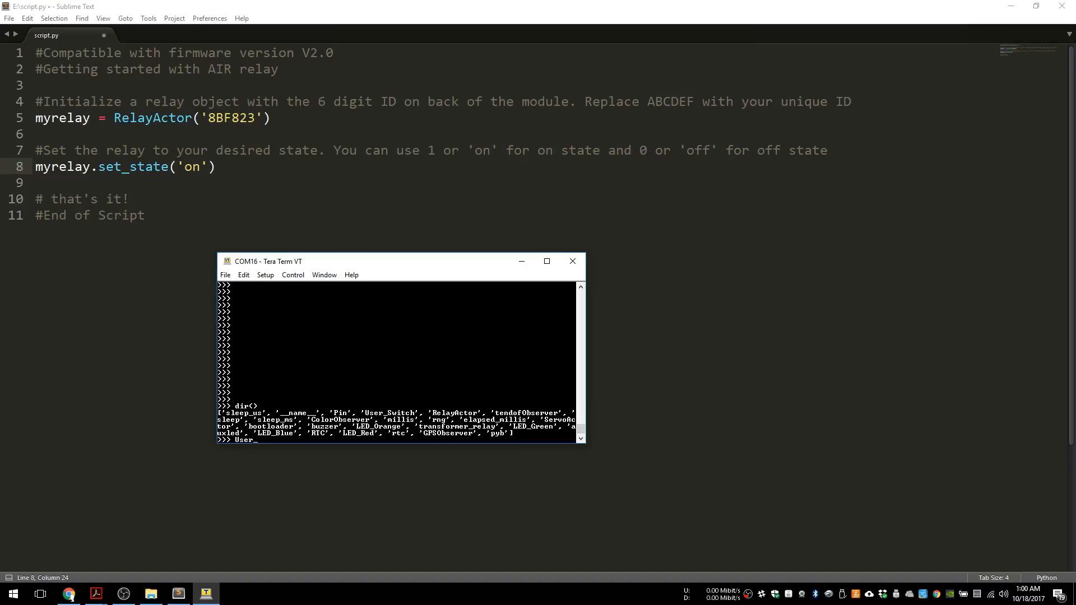
type("_Switch")
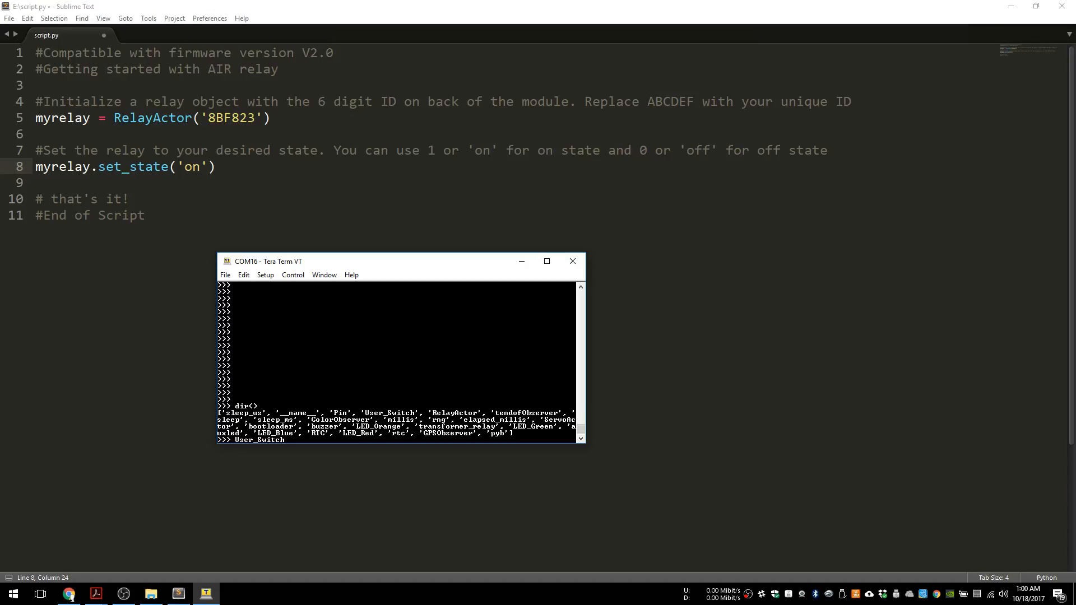
left_click(293, 275)
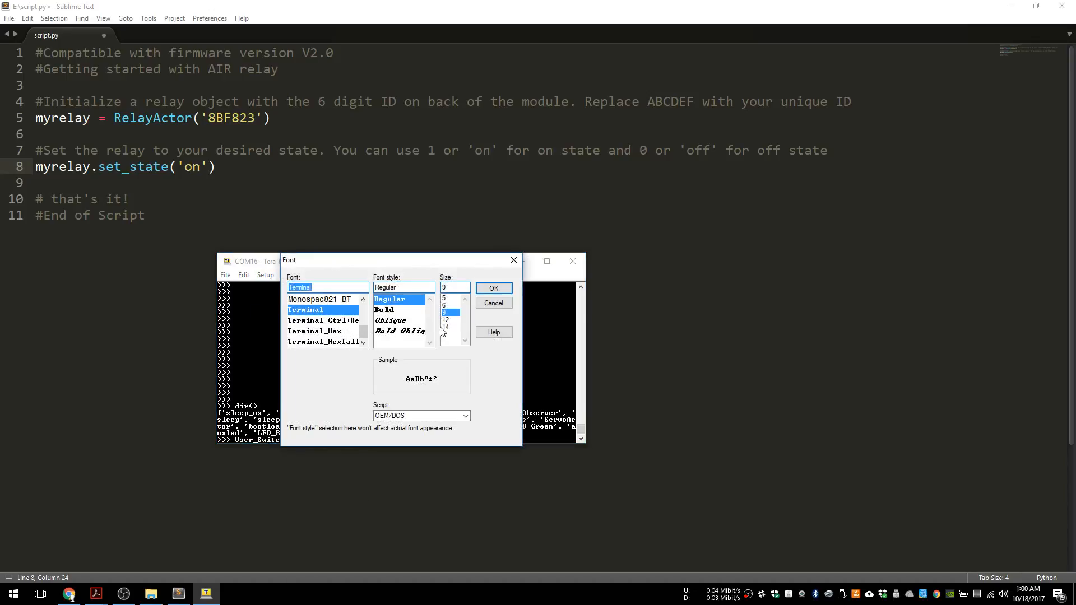
left_click(493, 288)
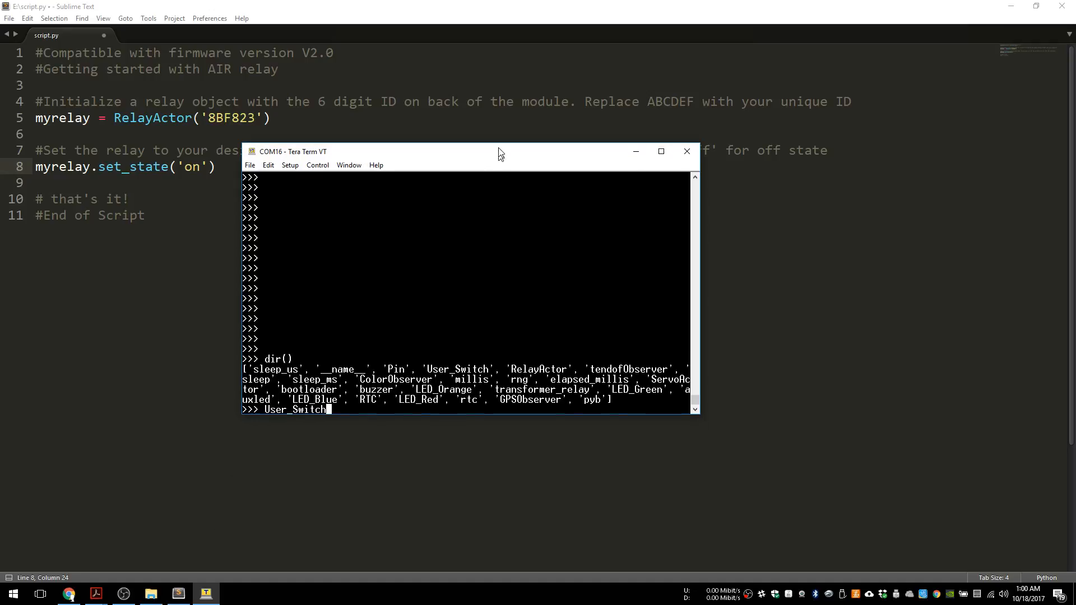
left_click_drag(501, 152, 501, 146)
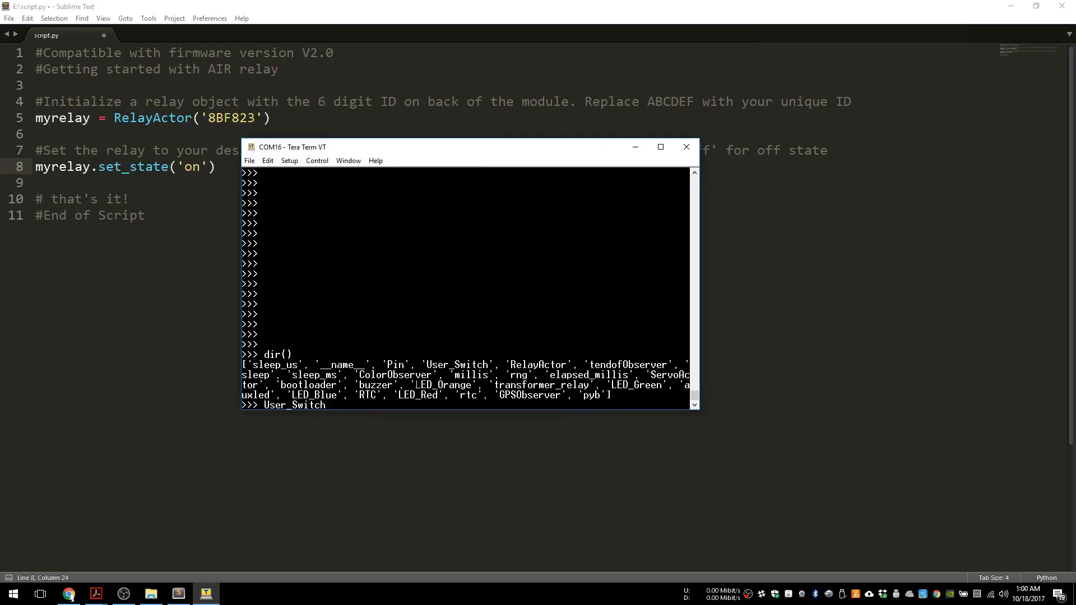
- Run User_Switch() at the >>> prompt and see it return False
type("()")
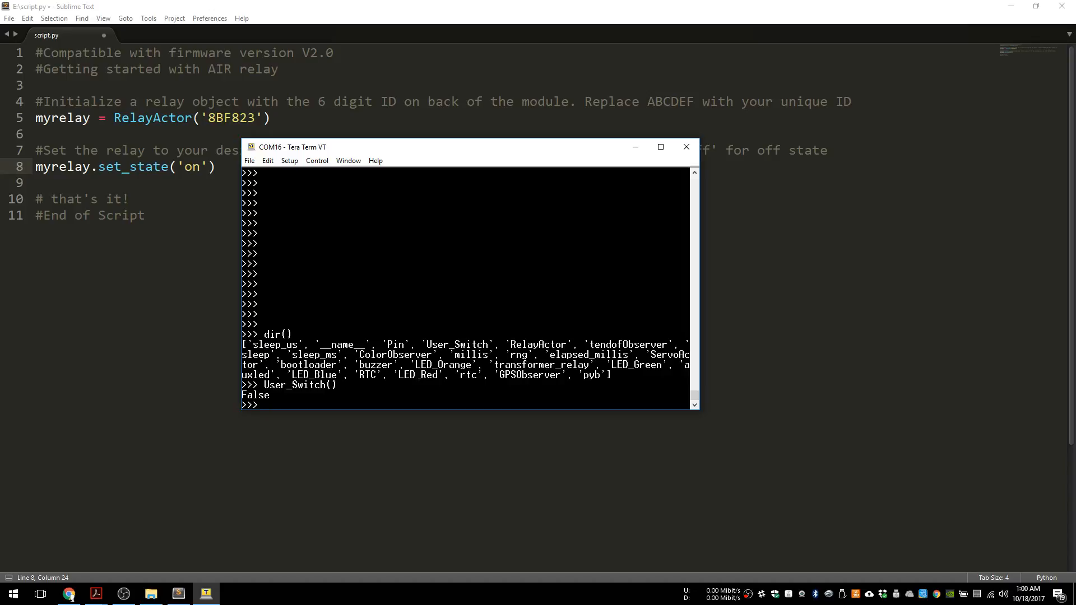
type("User_Switch()")
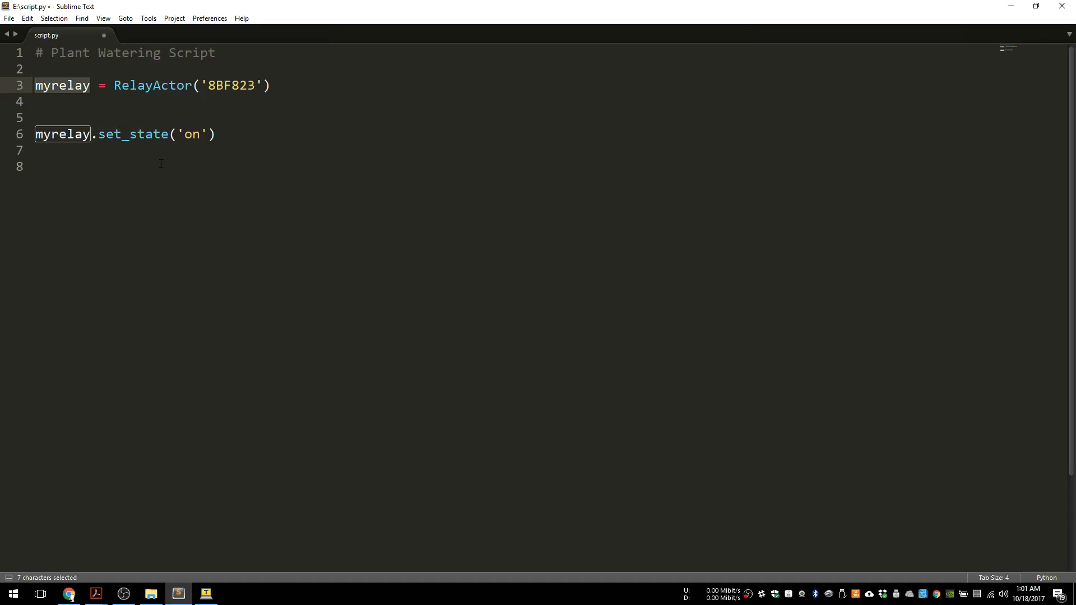
- Rename the relay object myrelay to pump1 and begin a 'while True:' loop
type("pump1")
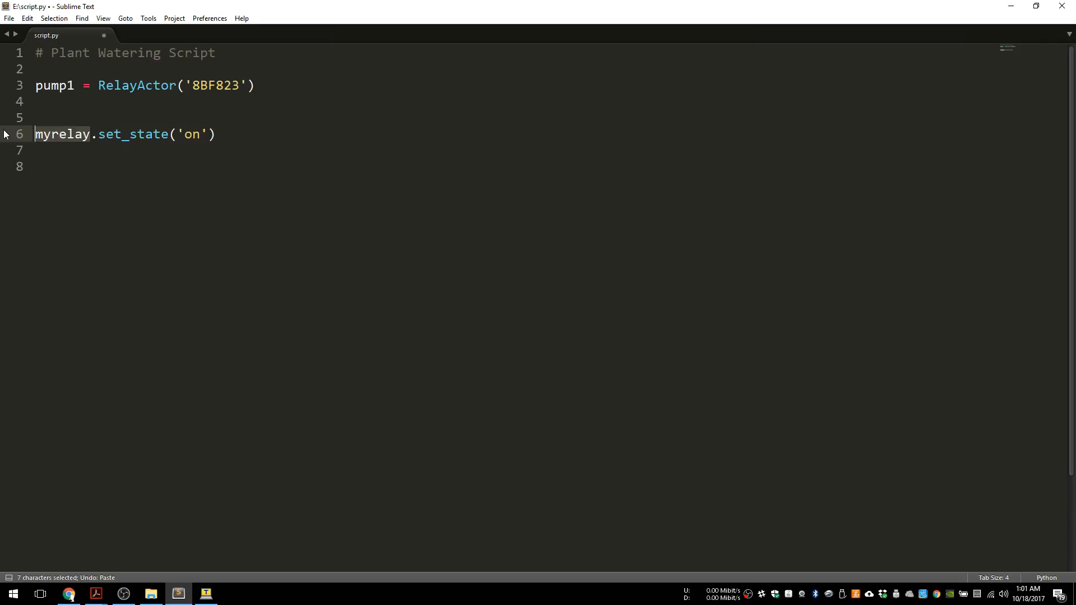
type("pump1")
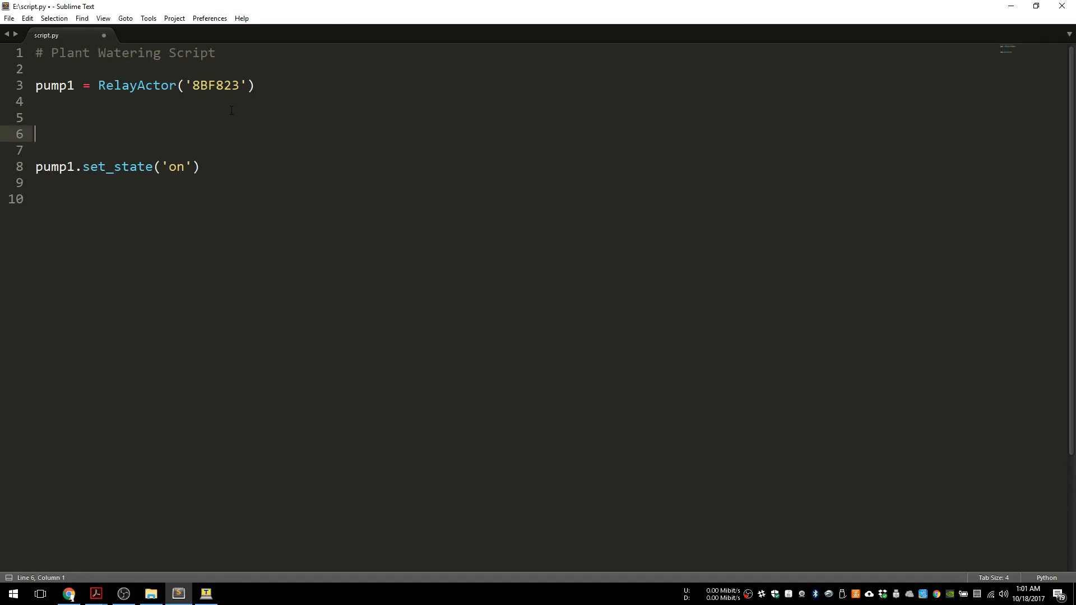
type("while")
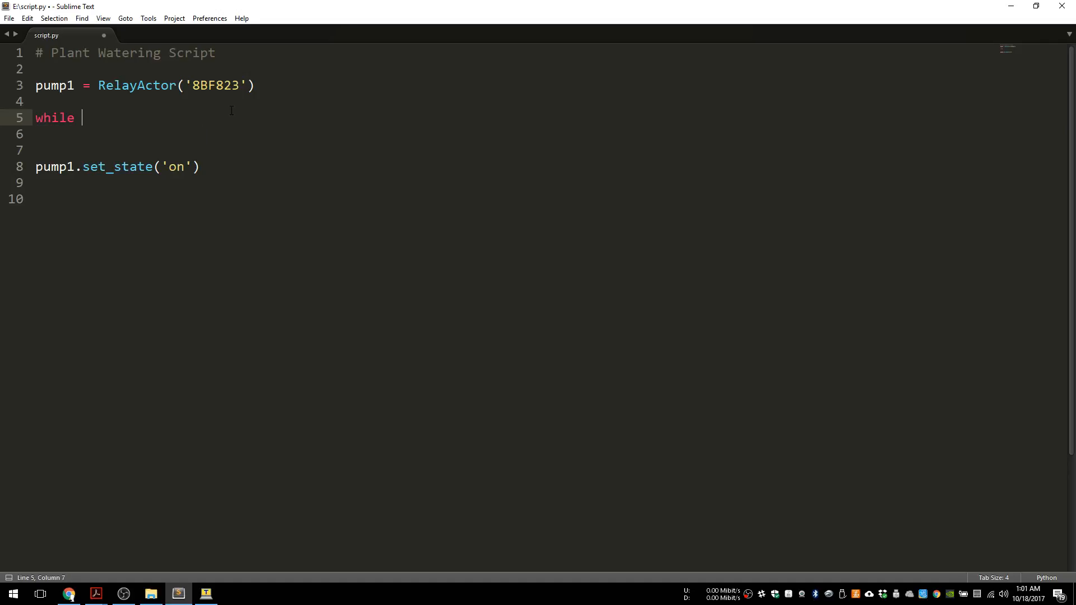
type("True:")
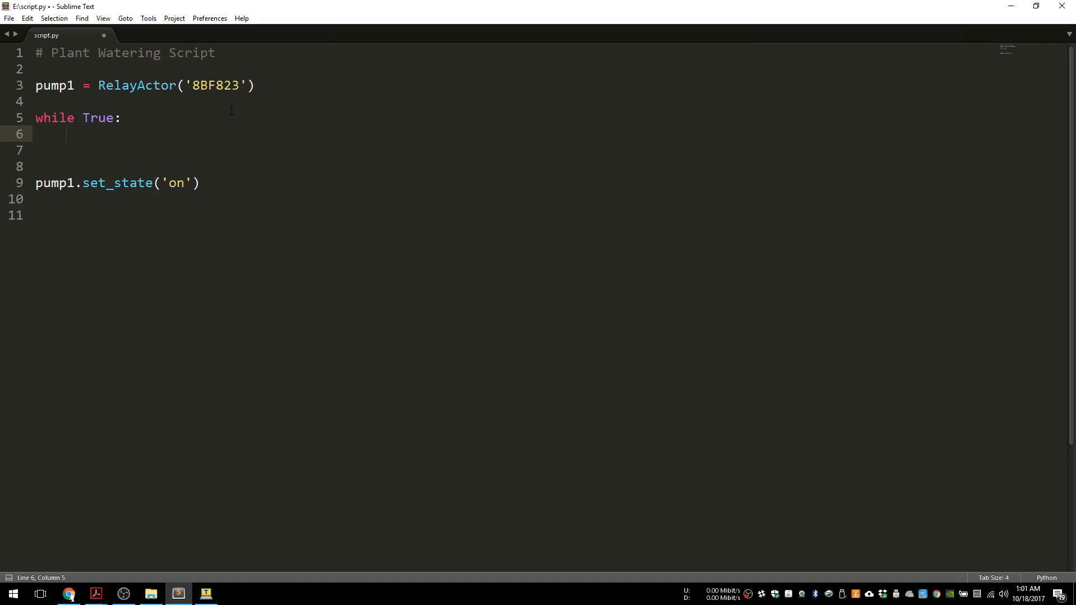
- Add the condition 'if(User_Switch())' inside the loop
type("if")
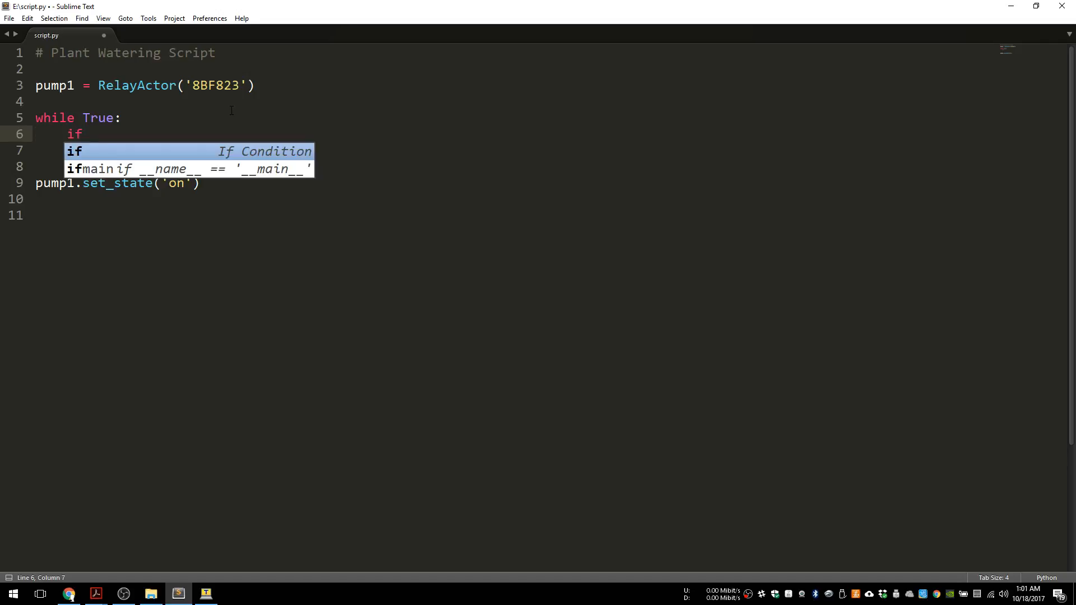
type("(Us")
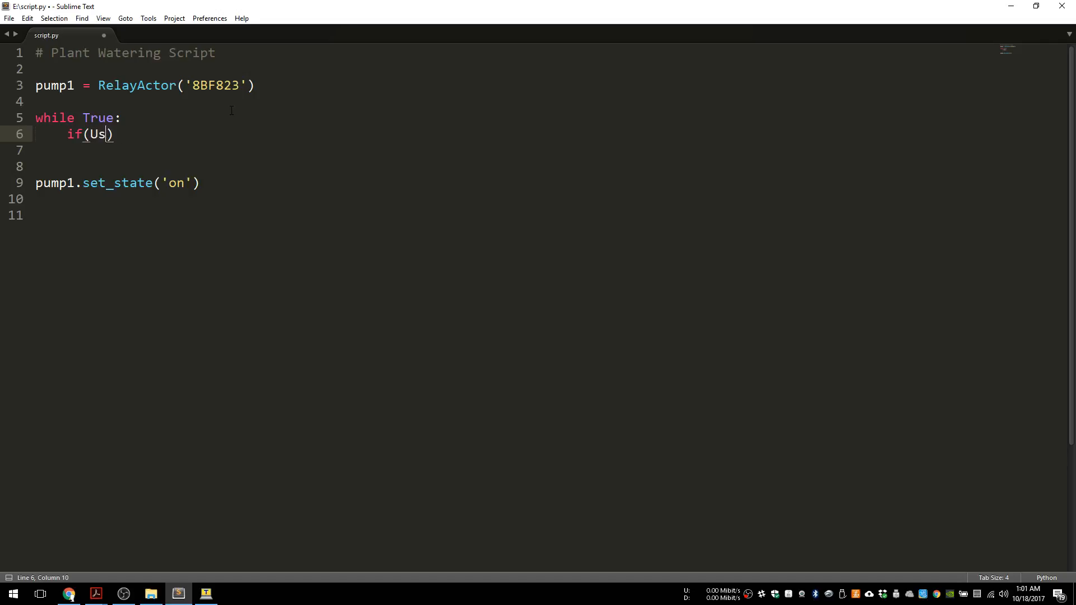
type("er_S")
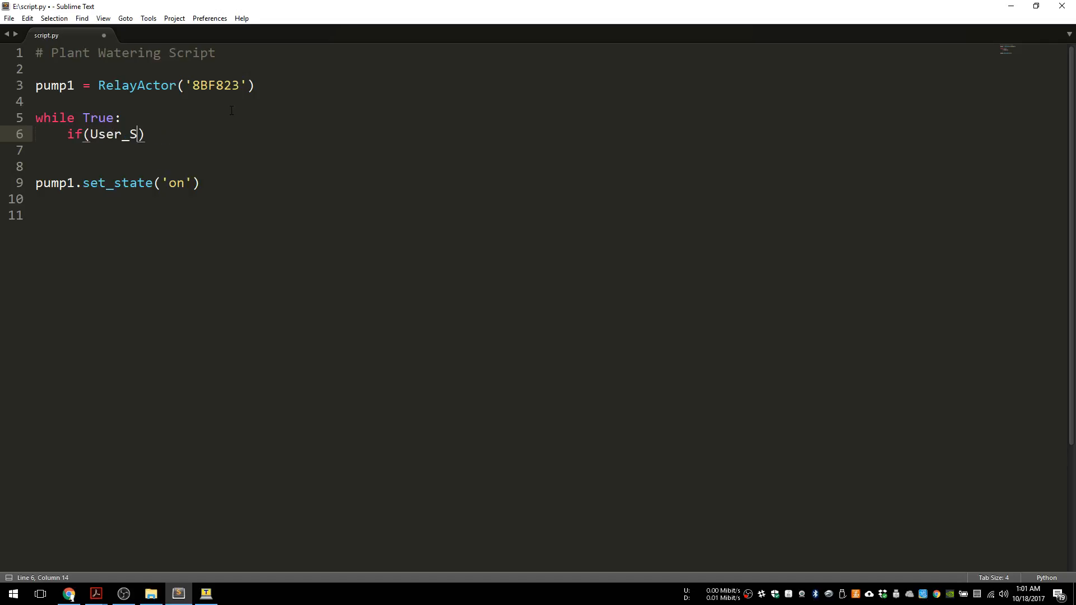
type("witch()")
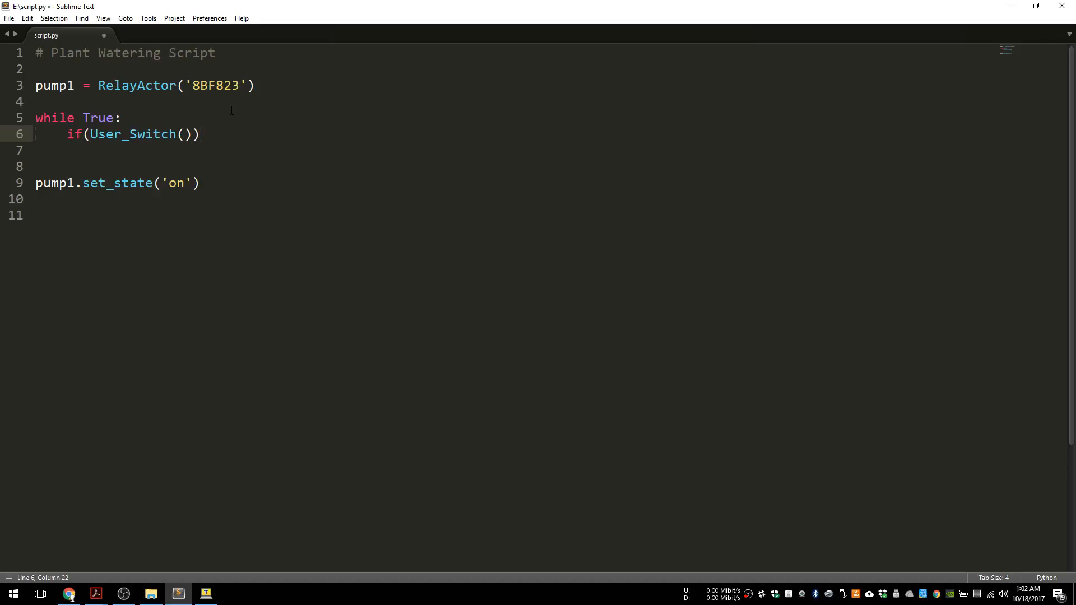
- Move pump1.set_state('on') under the if and add sleep(5) after it
key("enter")
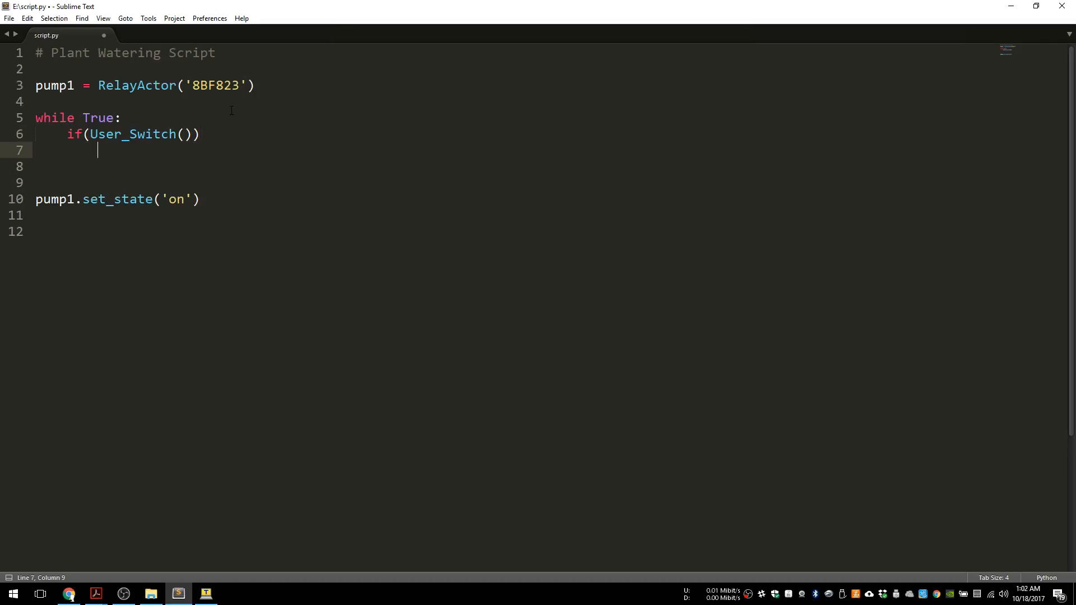
key("Backspace")
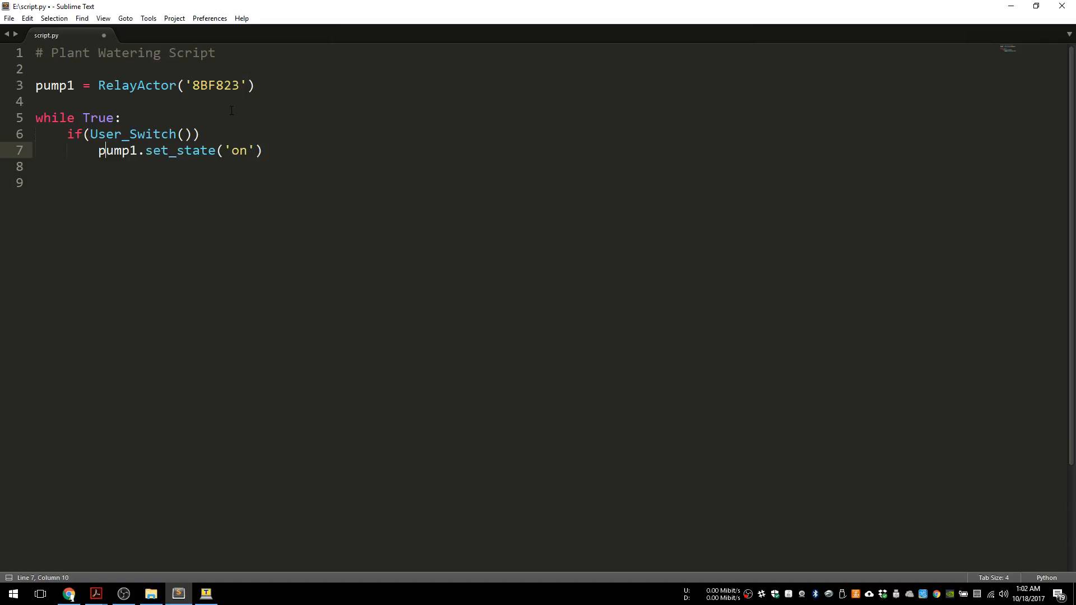
left_click(262, 150)
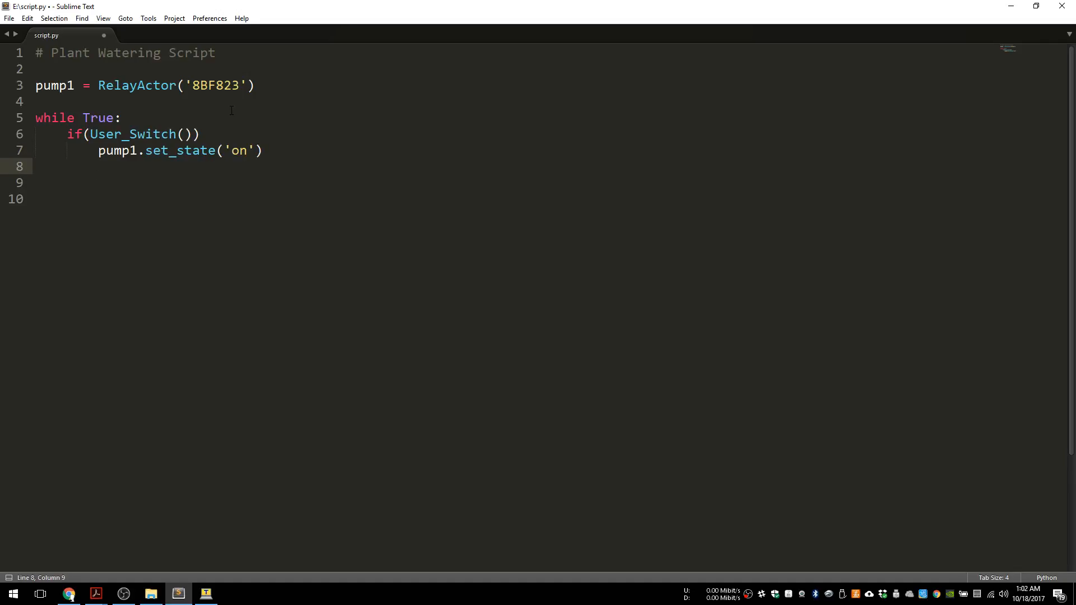
type("sleep()")
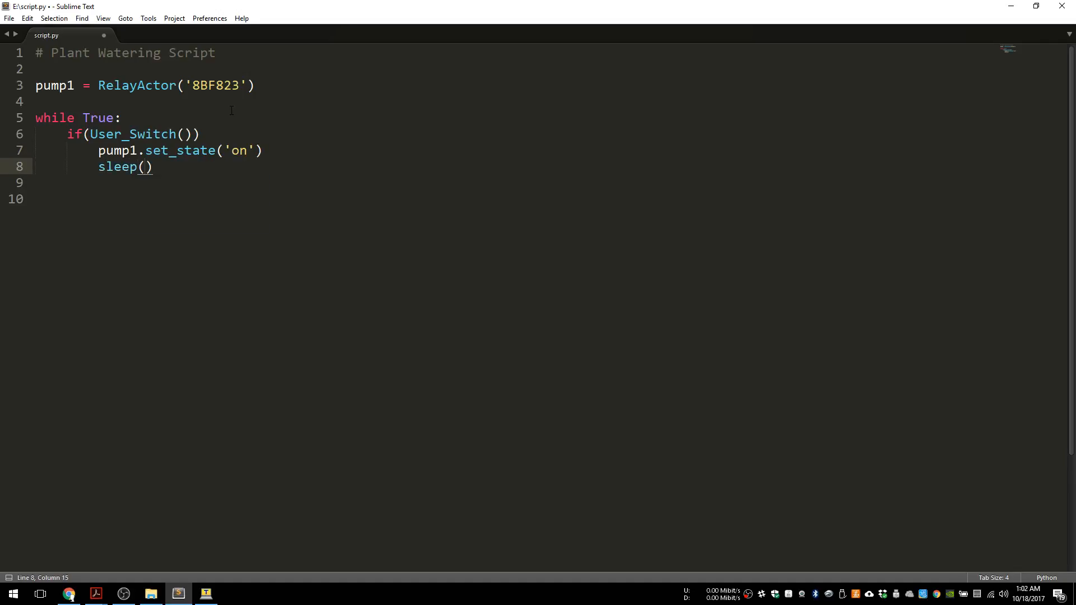
type("4")
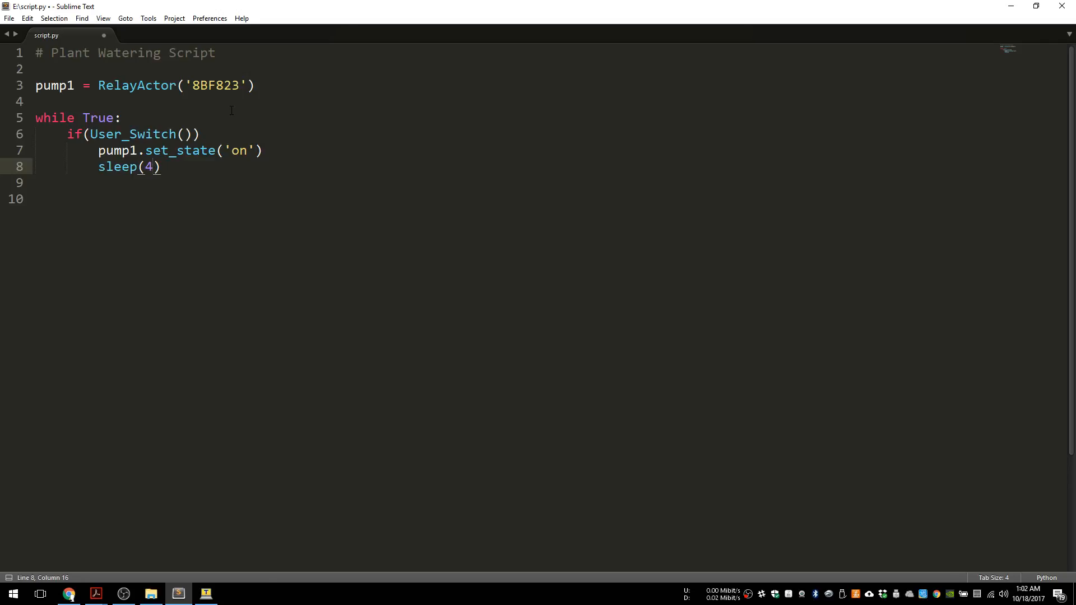
type("5")
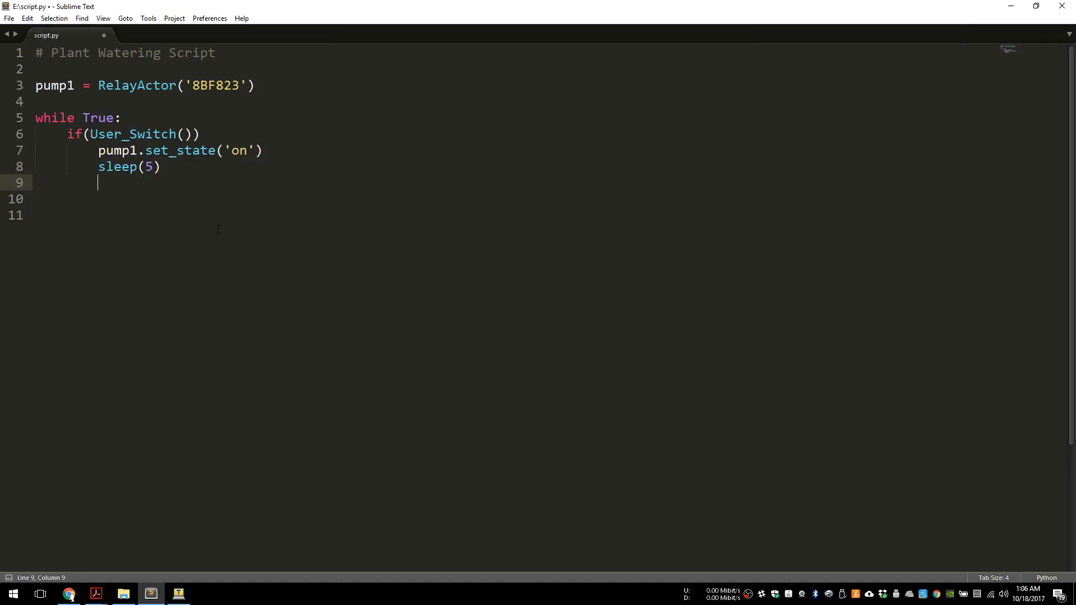
- Add pump1.set_state('off') after the 5-second sleep
type("pump")
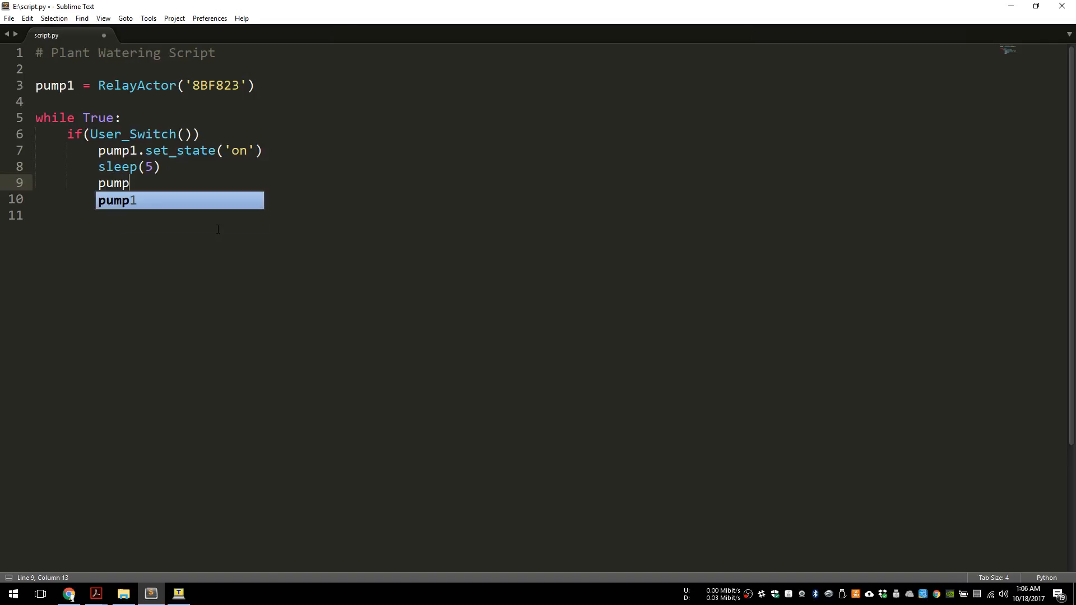
type("1.set_state('of")
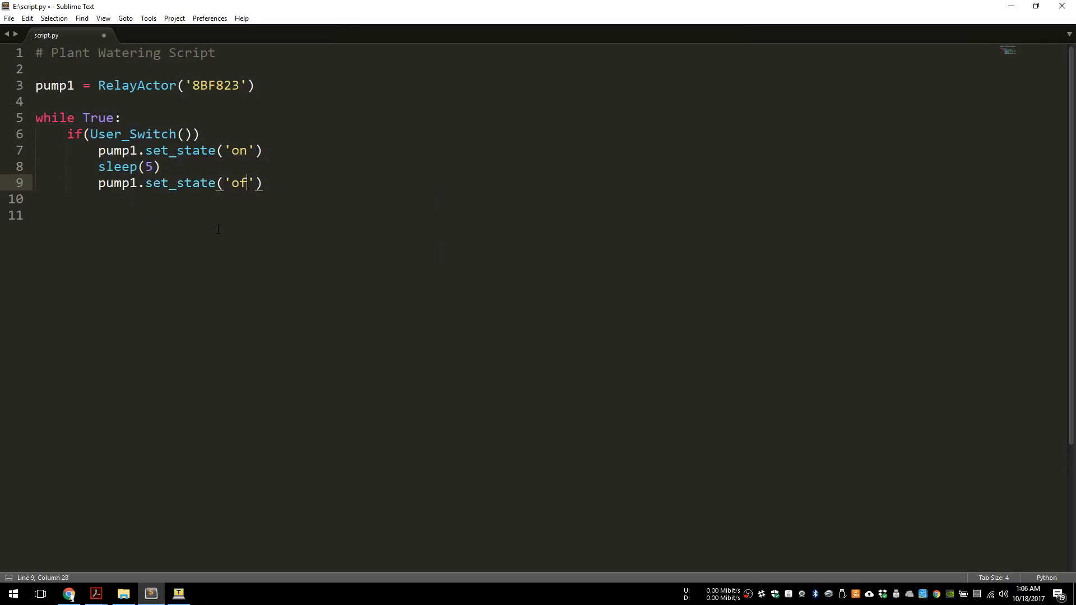
type("f")
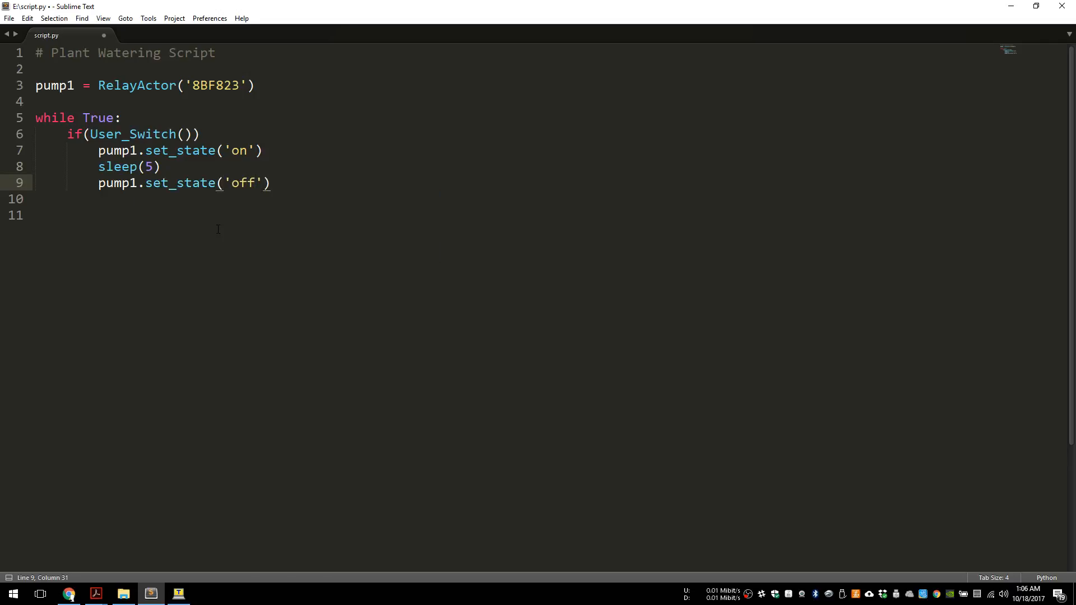